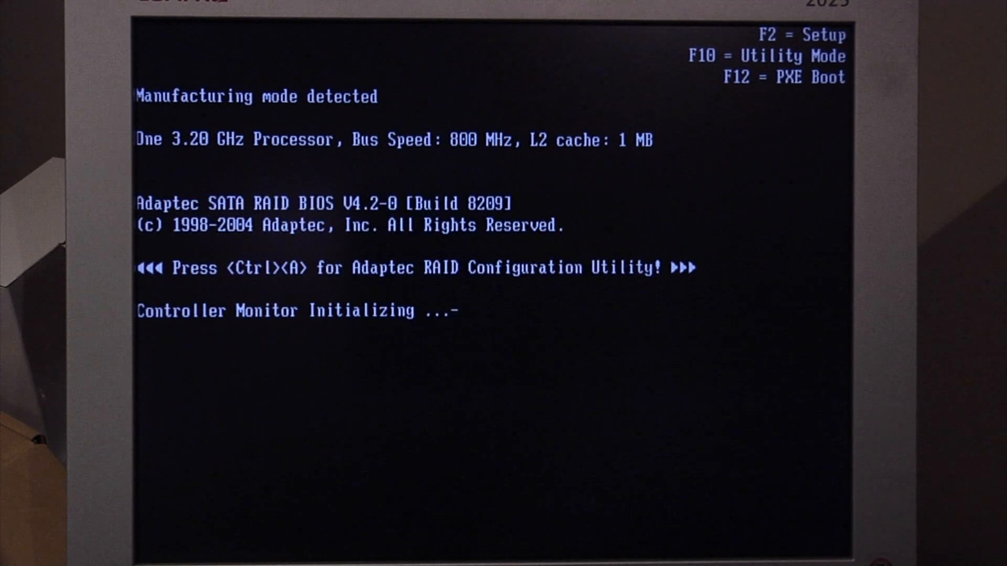
- Invoke the Adaptec RAID Configuration Utility with Ctrl+A during POST
key("ctrl+a")
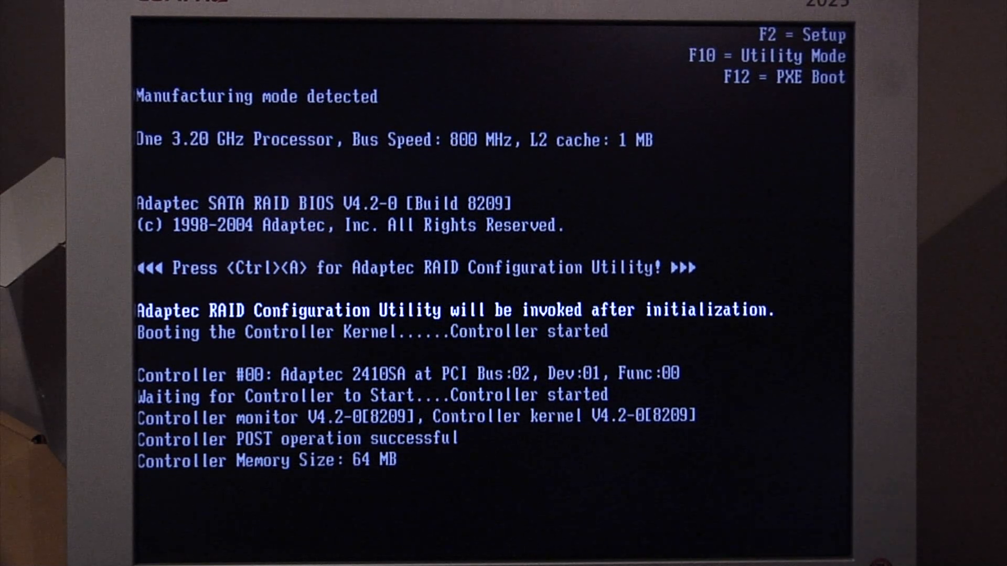
key("ctrl+a")
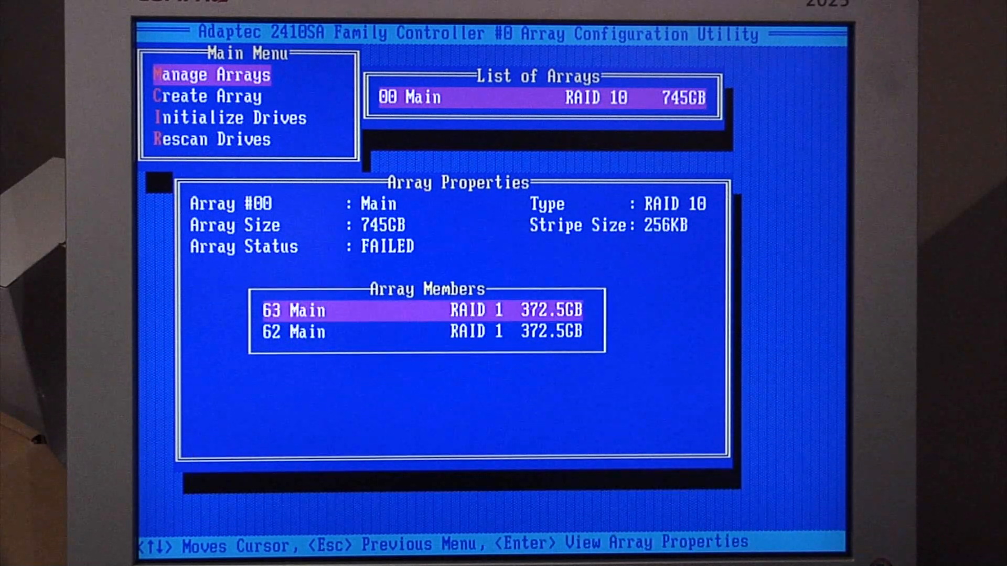
- View the FAILED 745GB RAID 10 array 'Main' in Manage Arrays, then leave the utility
key("Down")
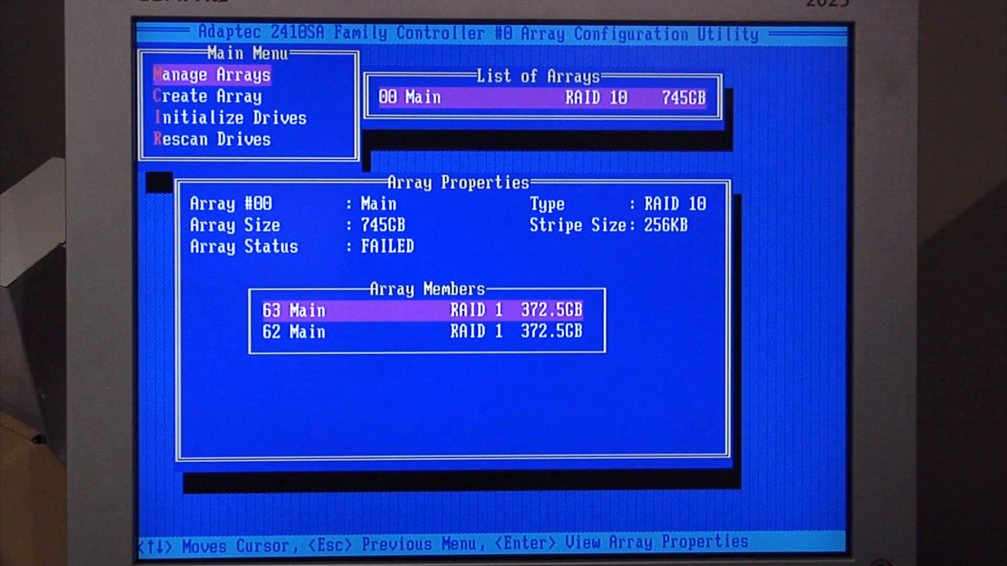
key("Escape")
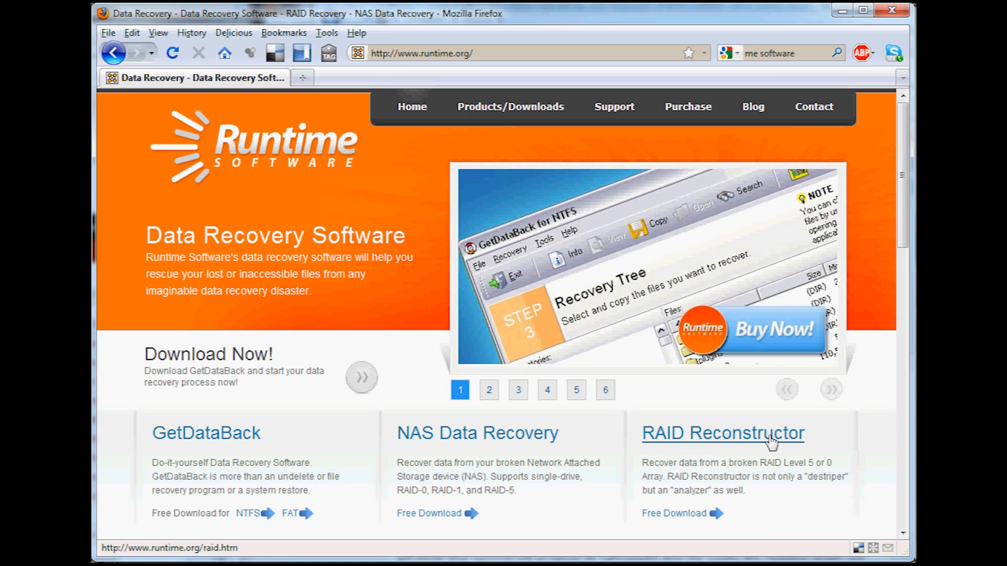
- Reach the RAID Reconstructor V4.21 page on runtime.org and start its free download
left_click(722, 433)
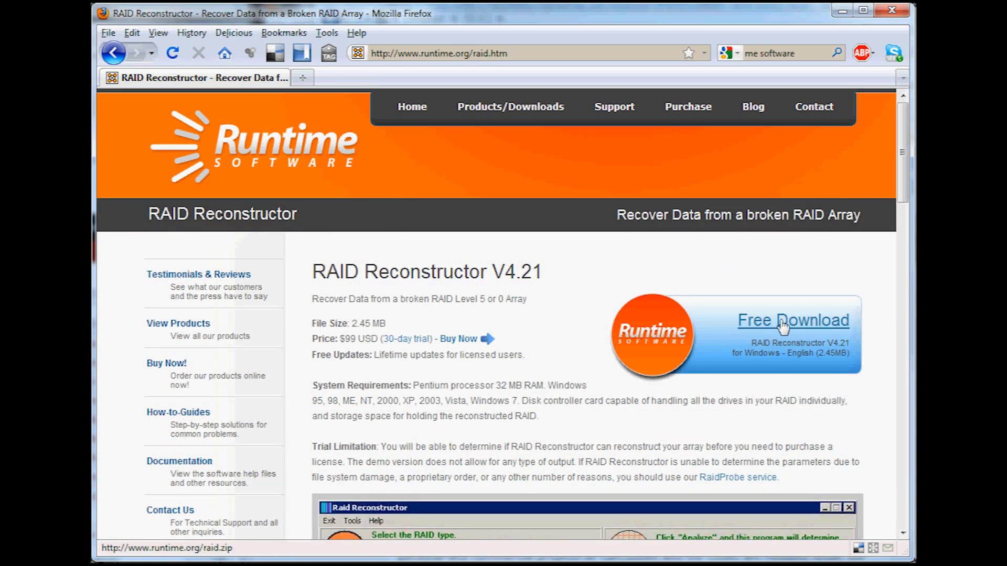
left_click(793, 320)
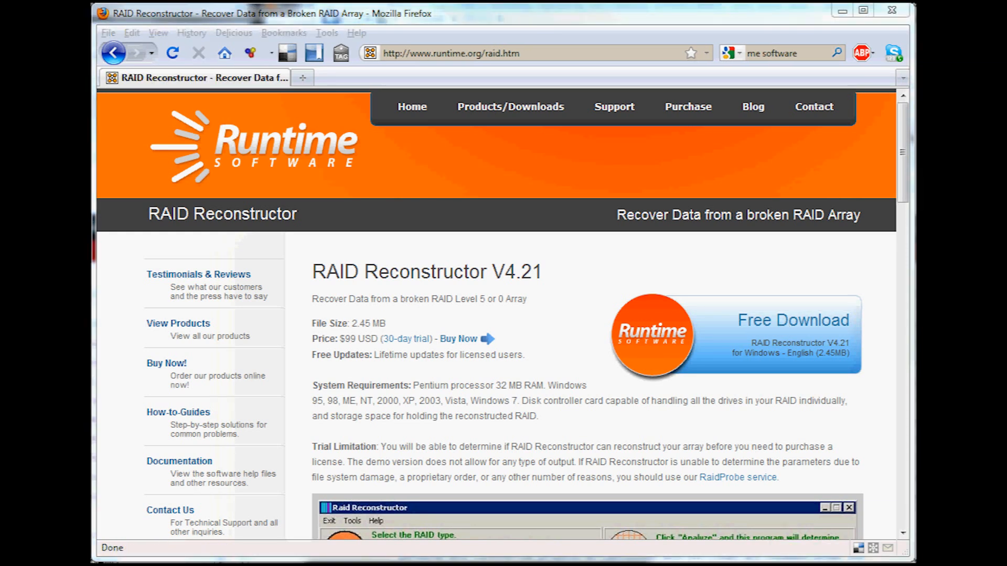
mouse_move(792, 321)
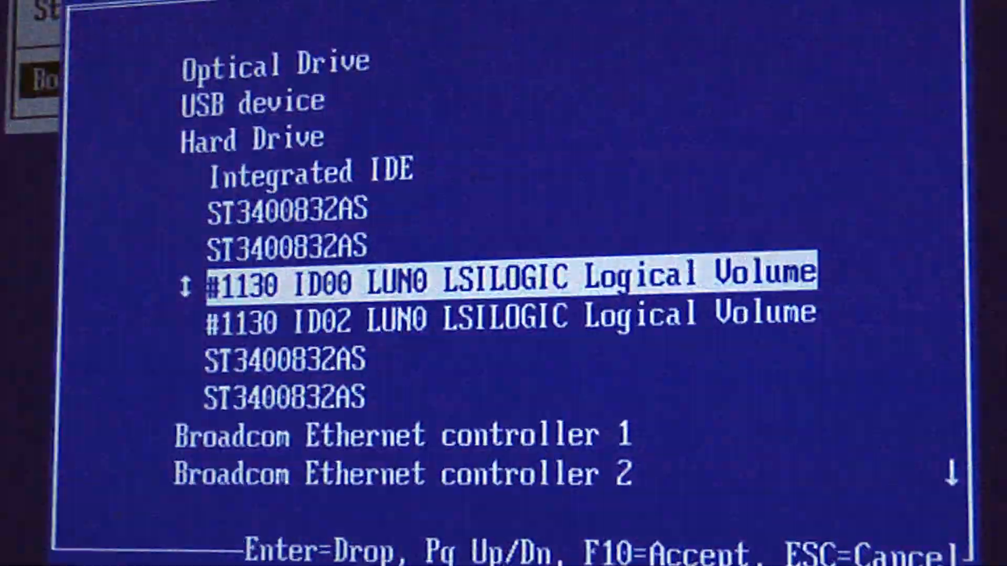
- Adjust the hard drive entries in the BIOS boot order list
key("Up")
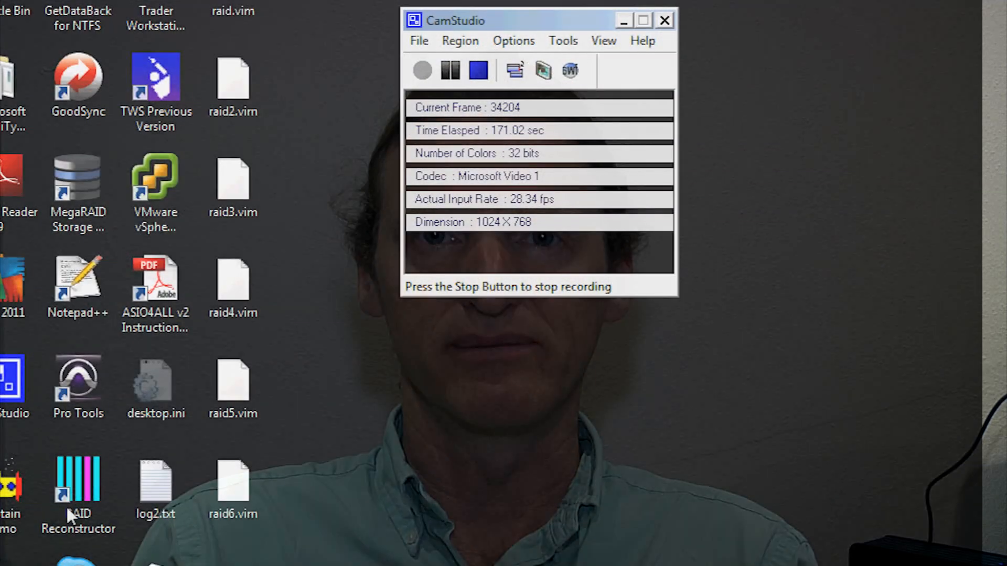
- Run RAID Reconstructor as administrator, load HD128–HD131 as a 4-drive RAID-0 and start analysis
right_click(76, 478)
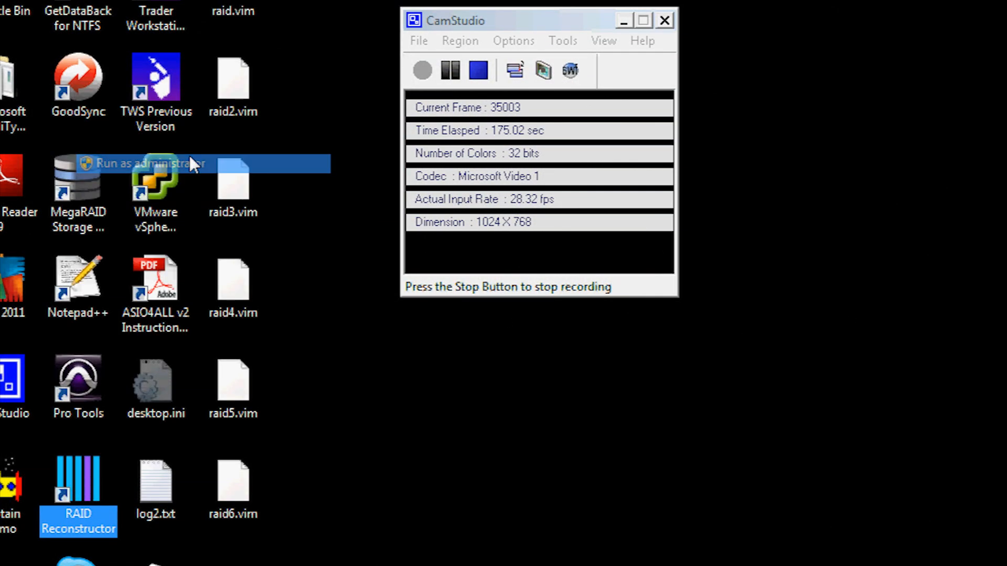
left_click(148, 164)
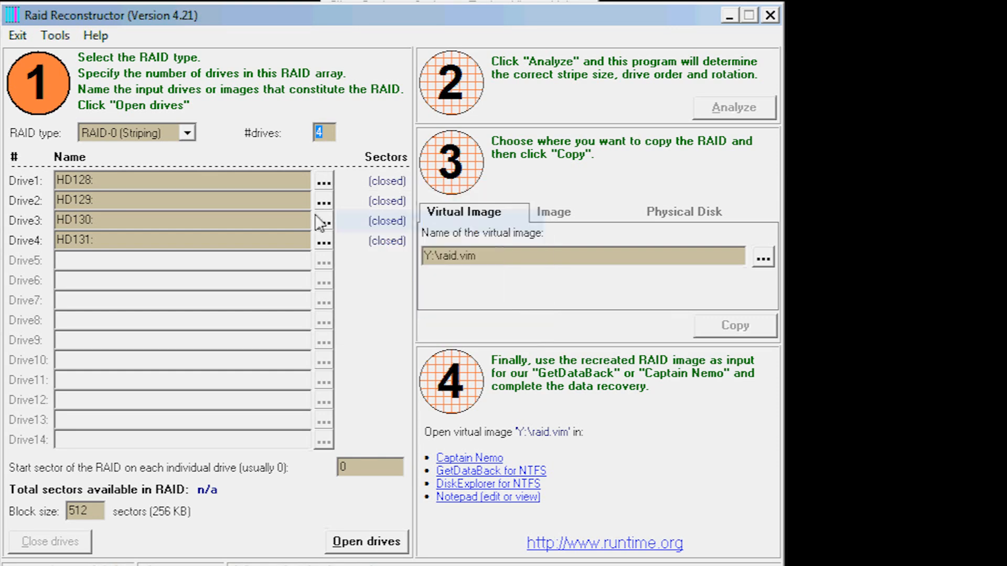
left_click(324, 220)
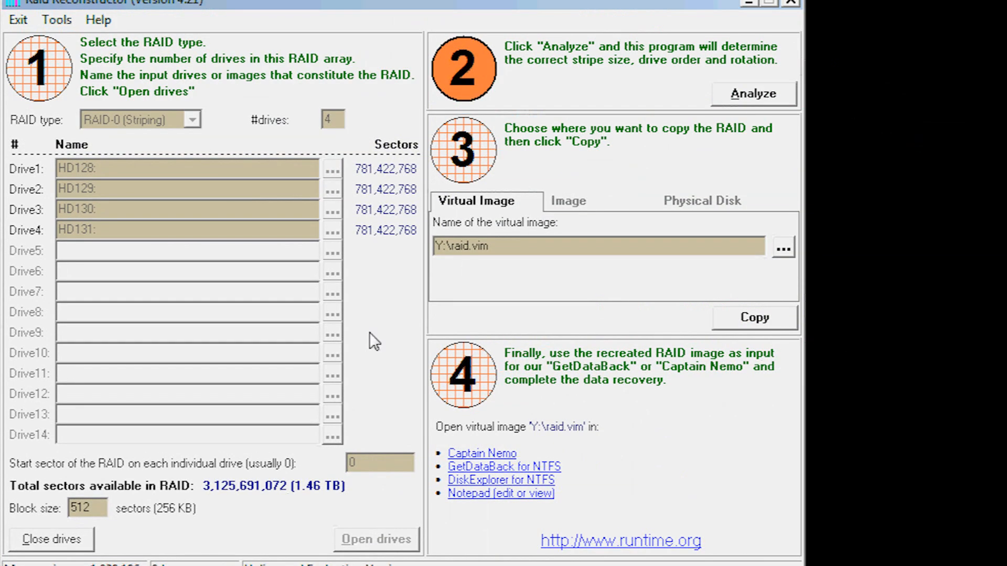
left_click(753, 94)
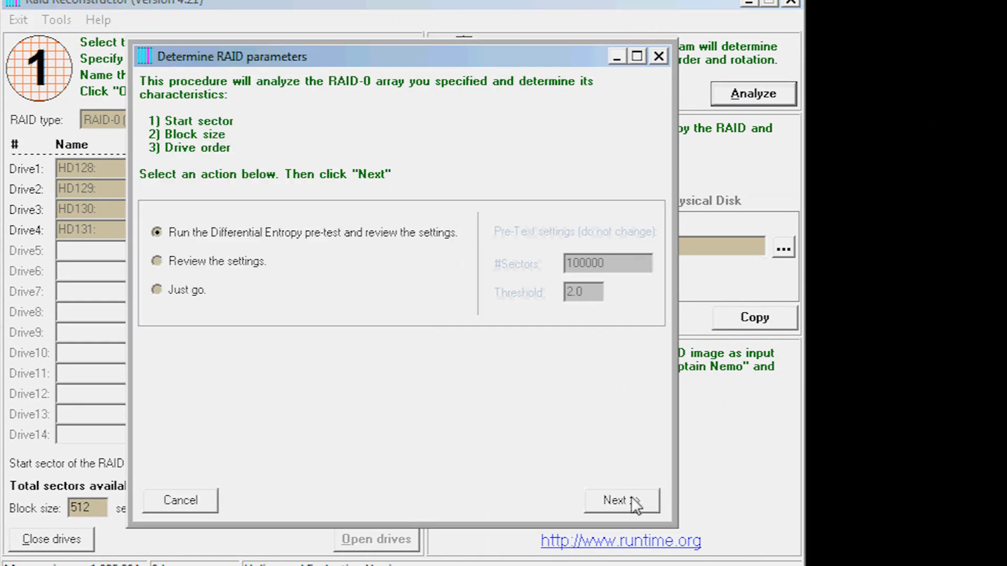
- Run the parameter analysis with a custom 512-sector block size
left_click(620, 500)
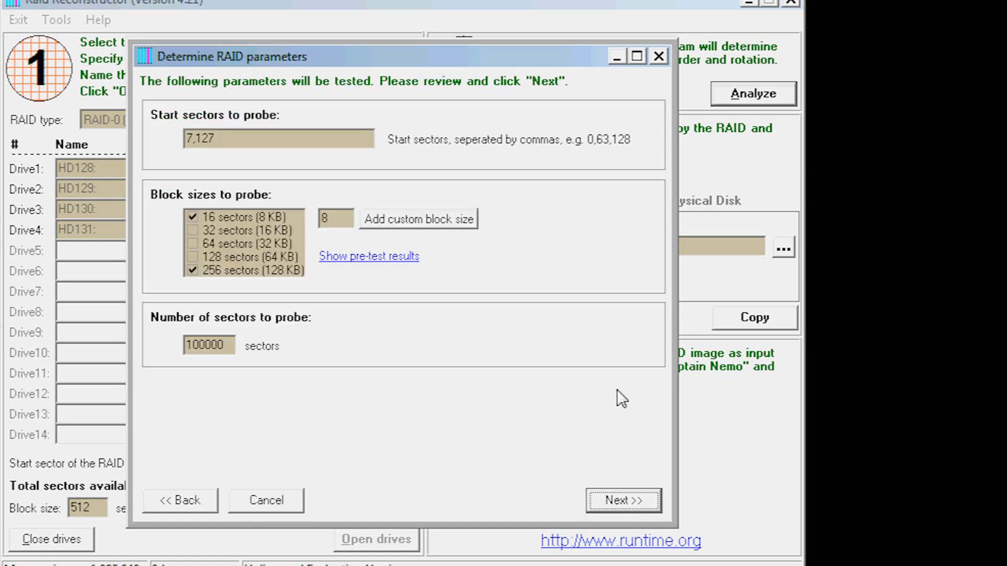
mouse_move(290, 267)
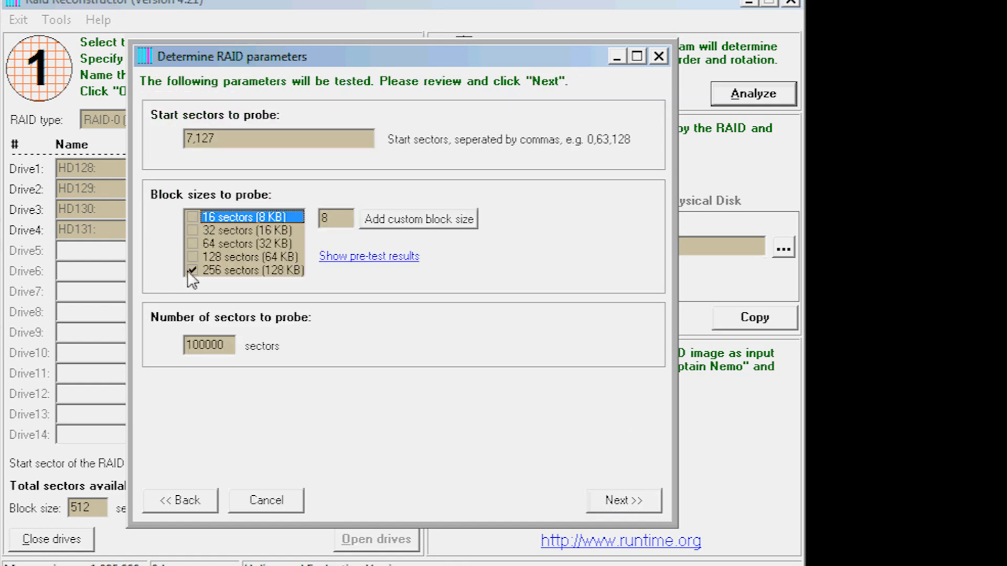
mouse_move(251, 279)
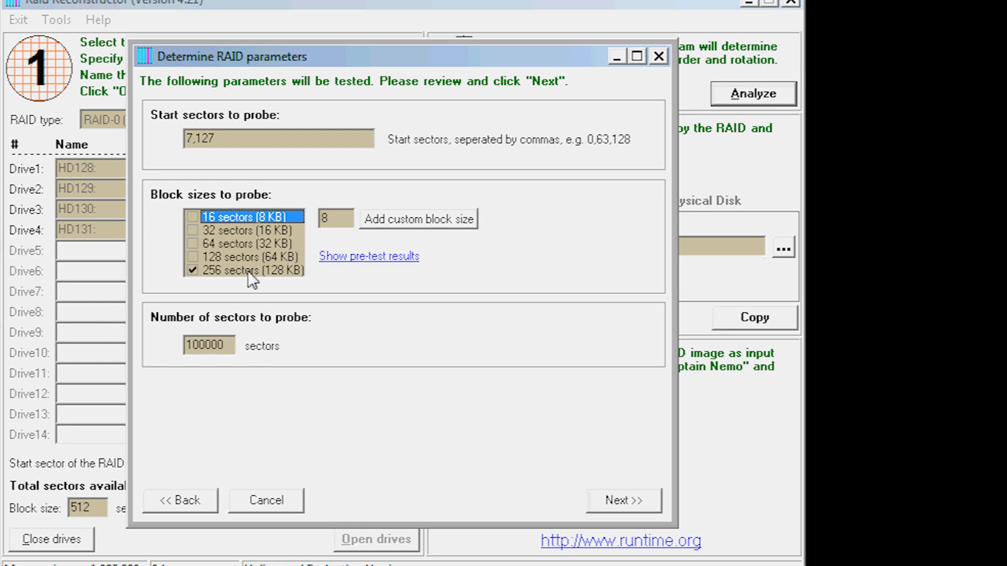
mouse_move(392, 221)
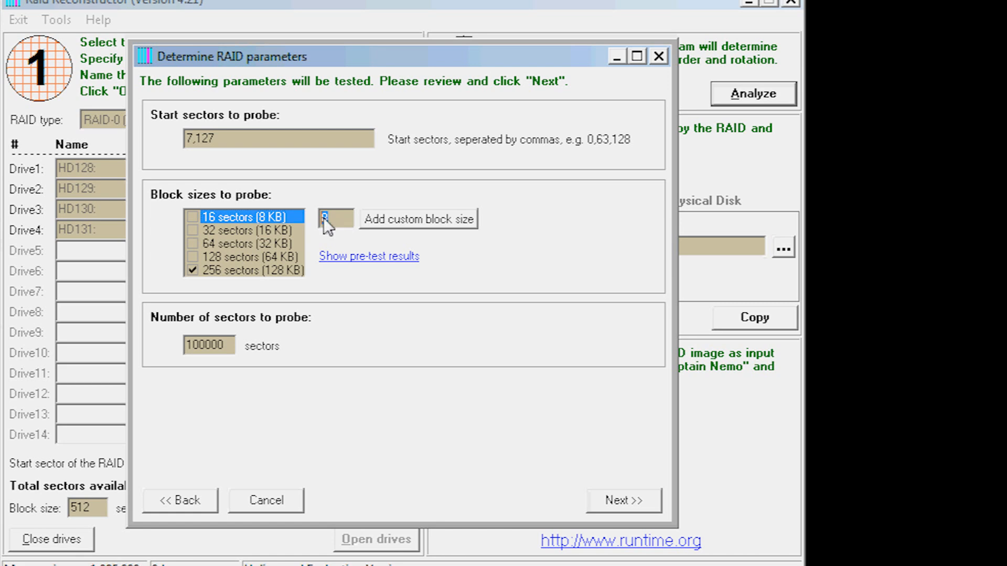
type("512")
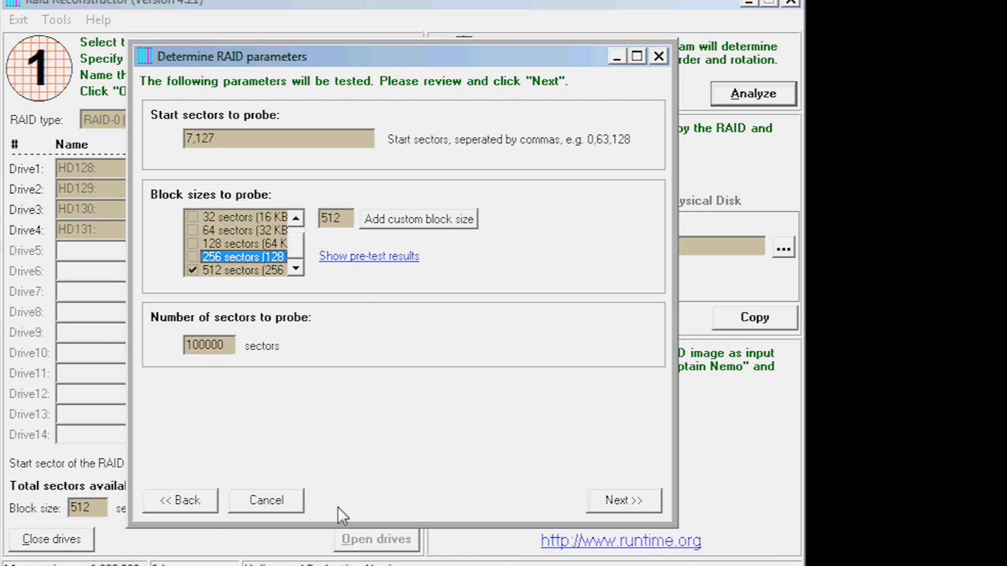
mouse_move(220, 357)
type("1000")
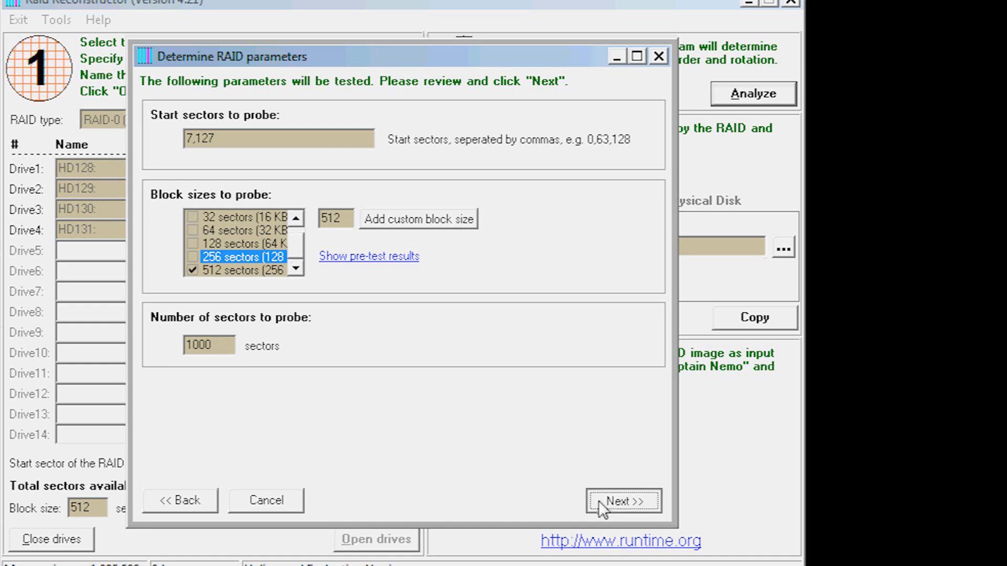
left_click(622, 501)
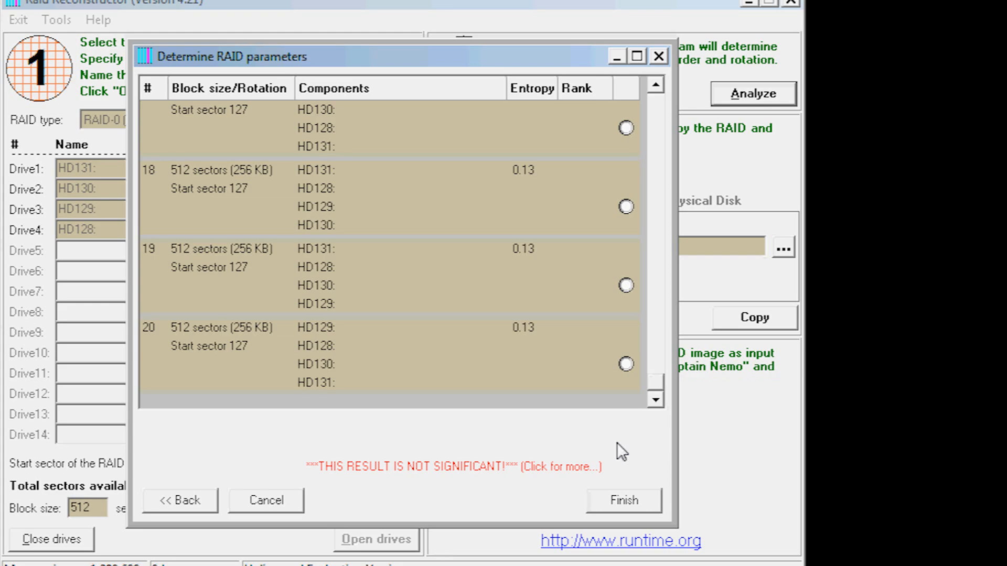
left_click(622, 500)
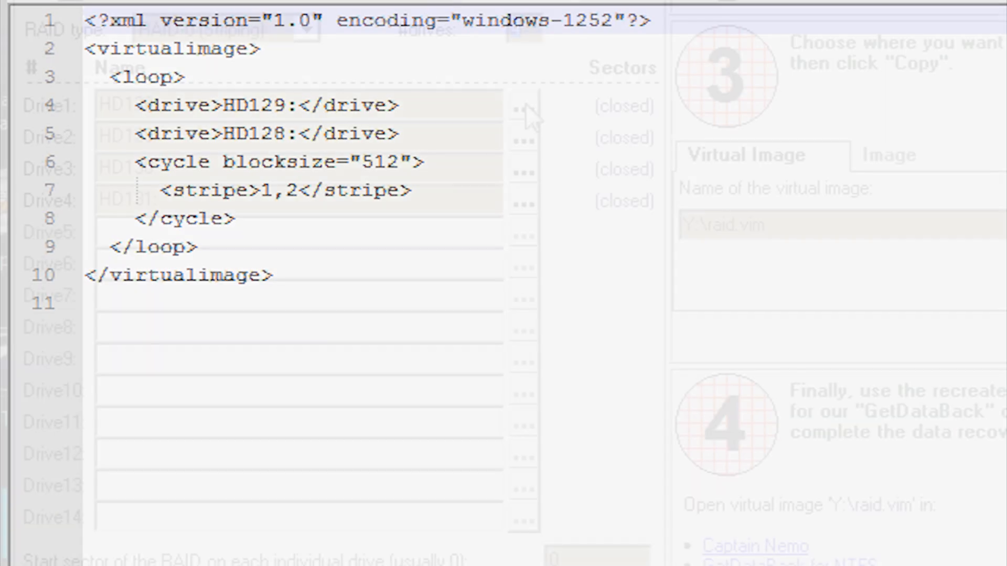
- View the raid.vim XML with HD129/HD128 loop, block size 512 and stripe 1,2
left_click(522, 107)
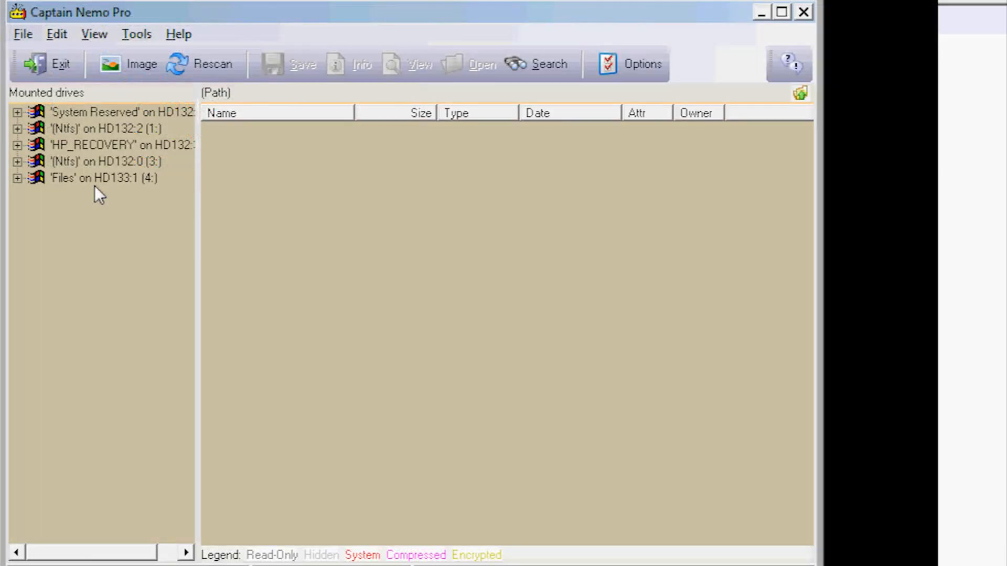
- Mount raid3.vim and browse its Data, Archive and NTFS volumes down to Documents and Settings
left_click(126, 64)
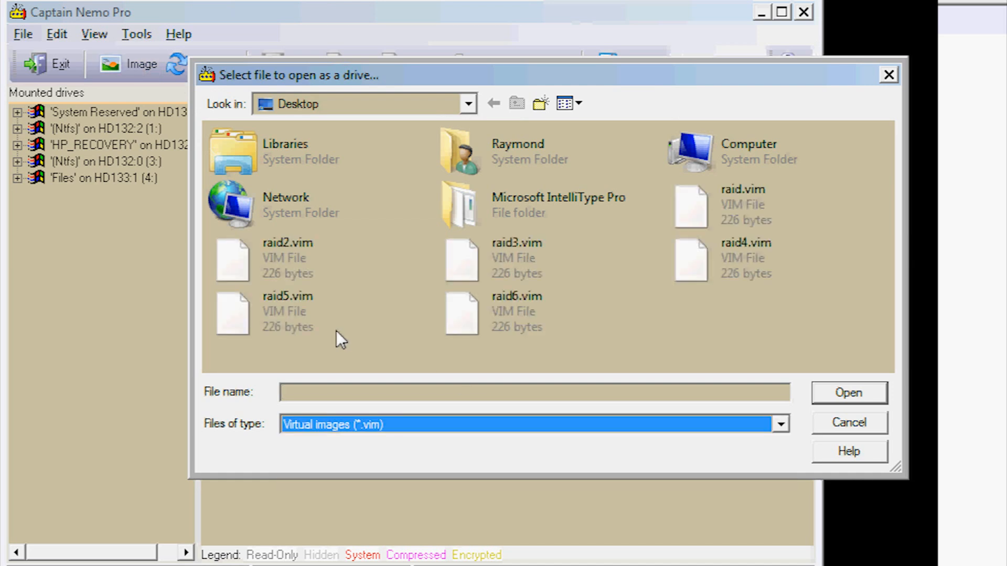
left_click(848, 423)
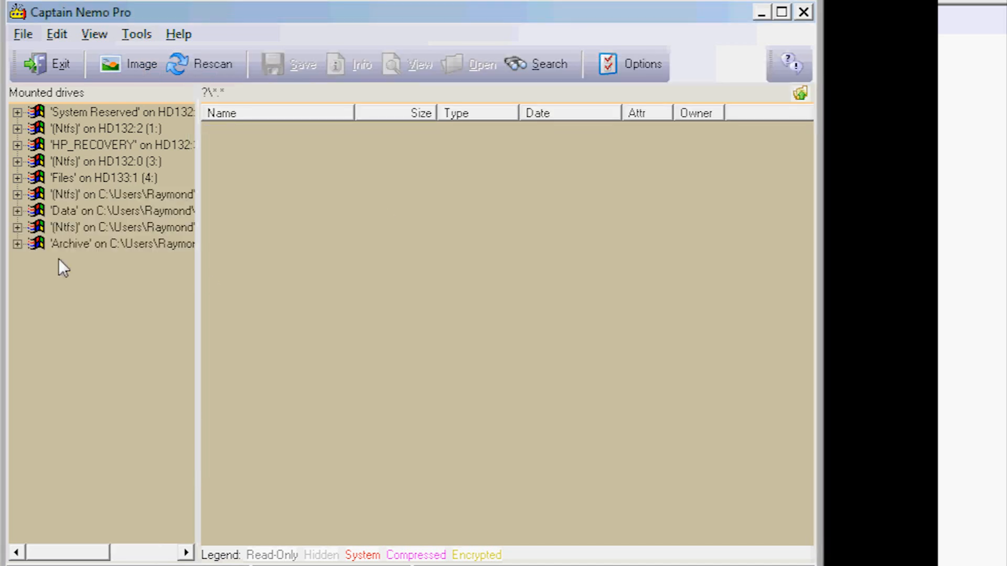
mouse_move(35, 195)
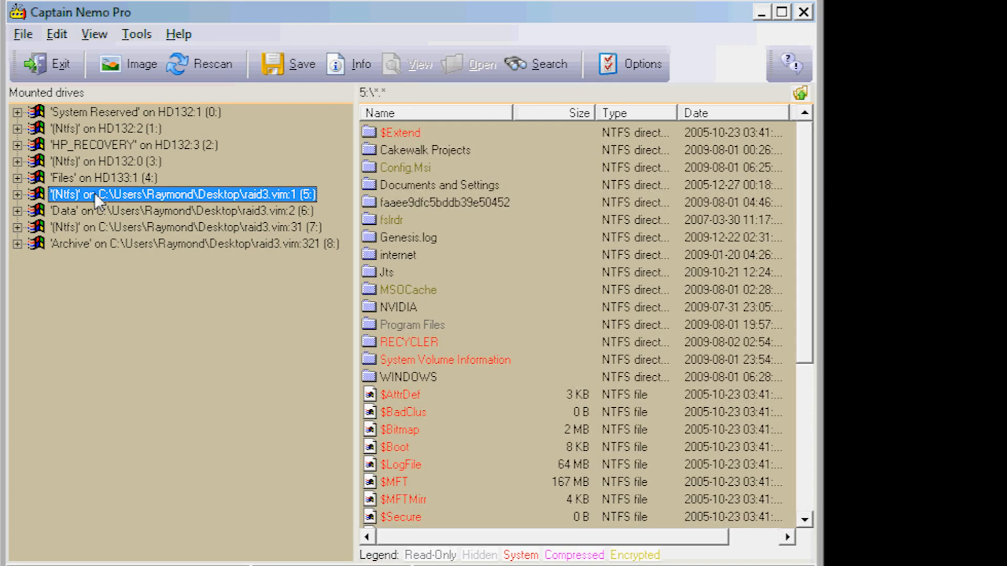
left_click(179, 228)
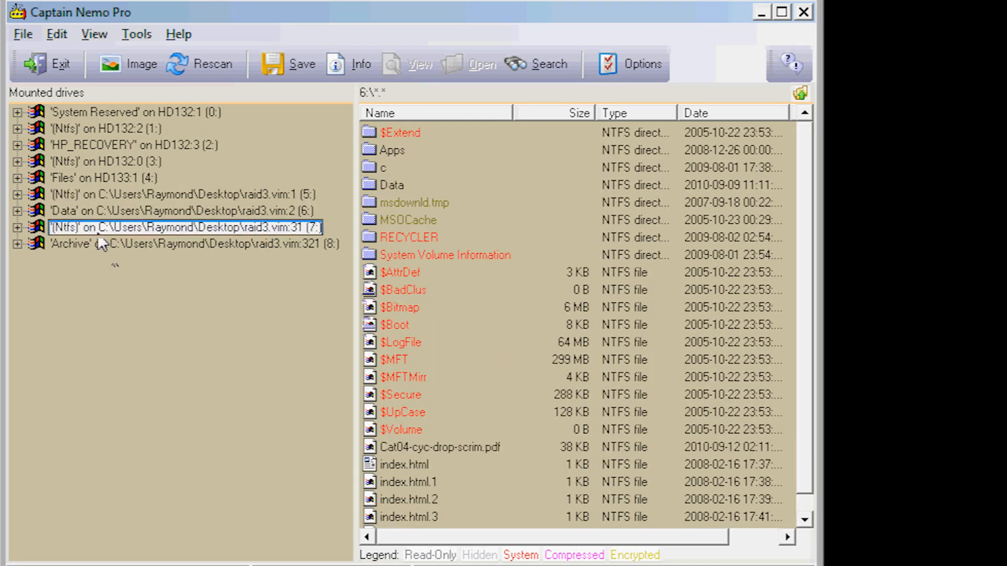
left_click(193, 244)
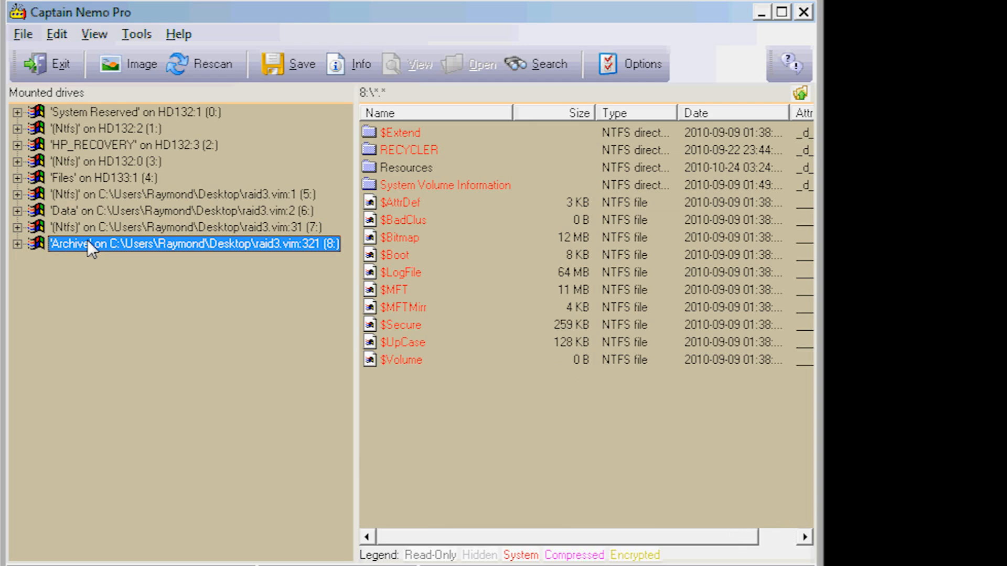
left_click(193, 211)
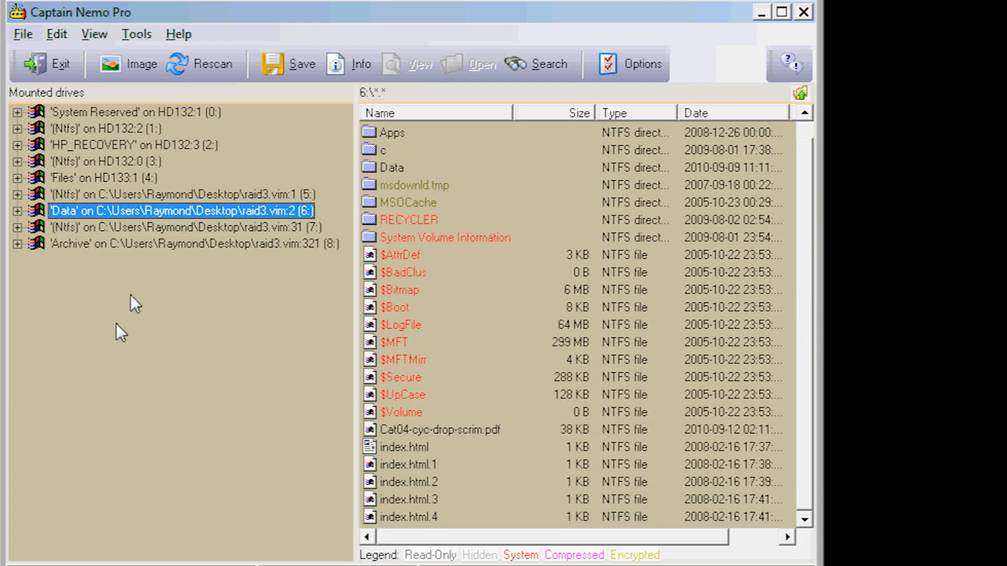
left_click(179, 195)
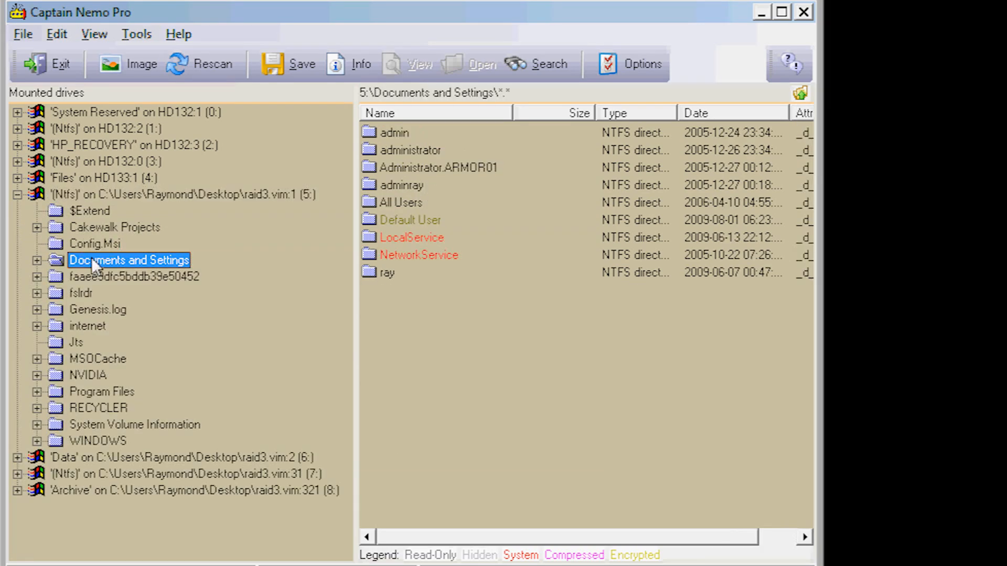
right_click(128, 260)
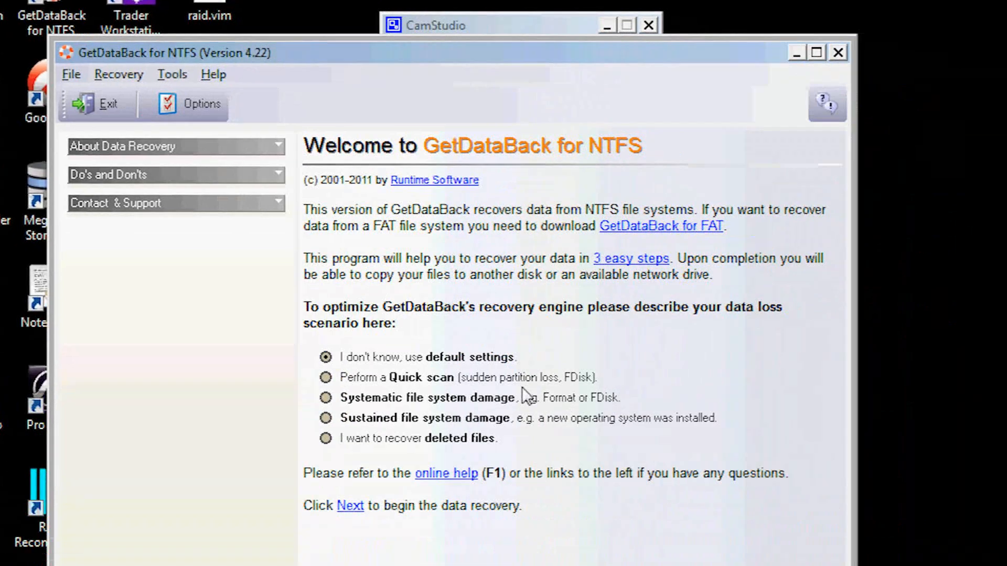
- Load raid3.vim as the source virtual image and scan it for NTFS file systems
left_click(351, 505)
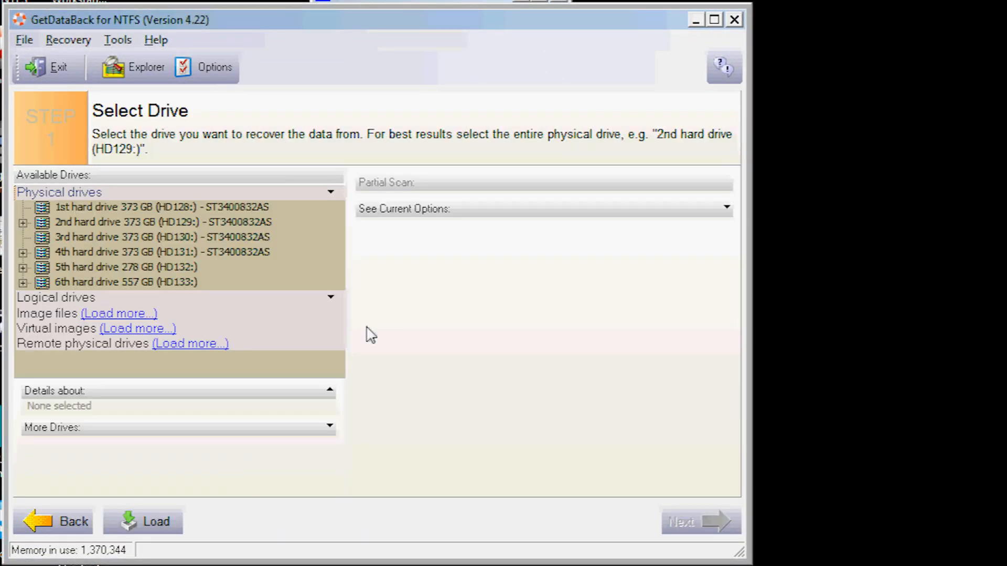
mouse_move(128, 333)
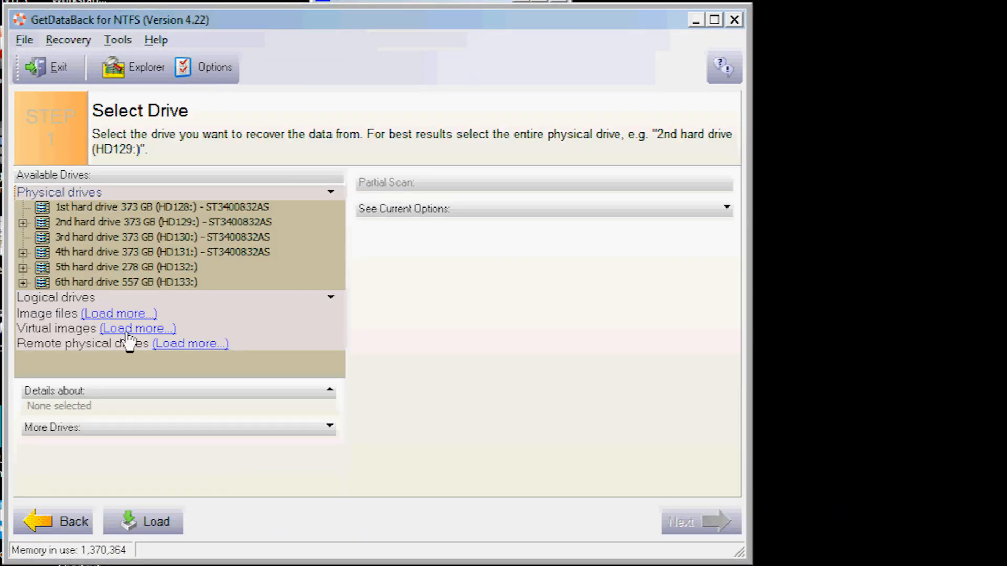
left_click(136, 328)
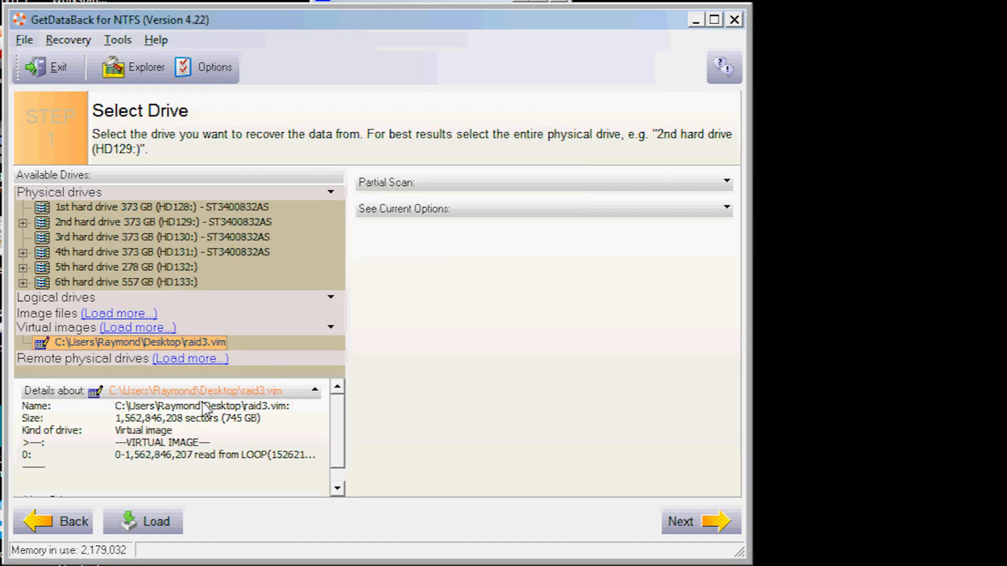
mouse_move(669, 544)
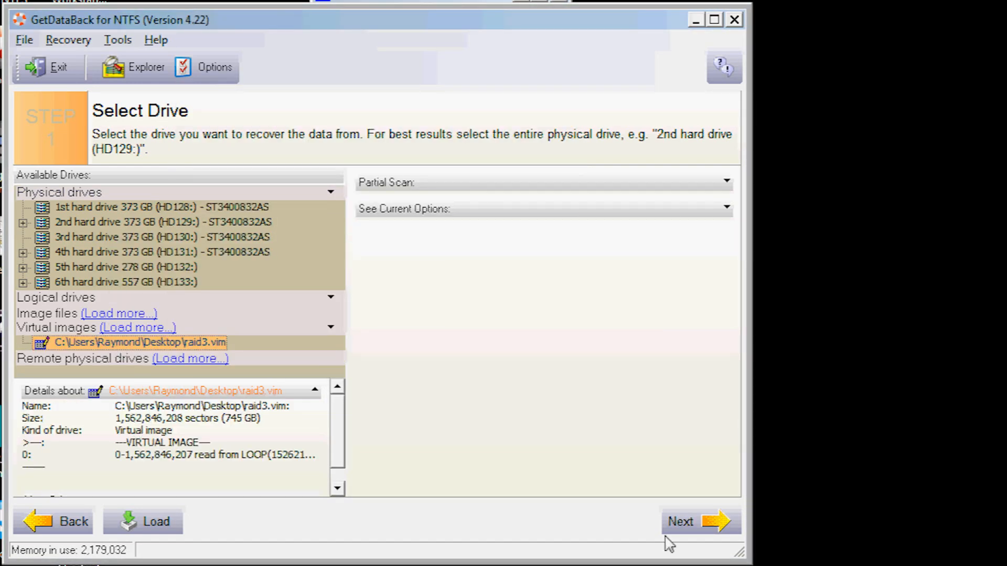
left_click(698, 521)
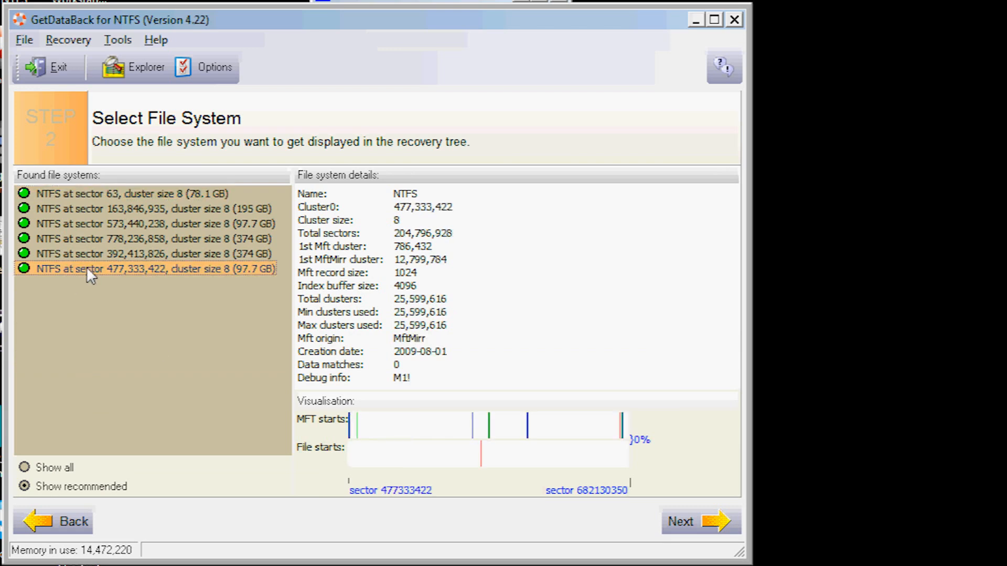
- Compare found file systems and build the recovery tree for the 78.1 GB NTFS at sector 63
left_click(148, 207)
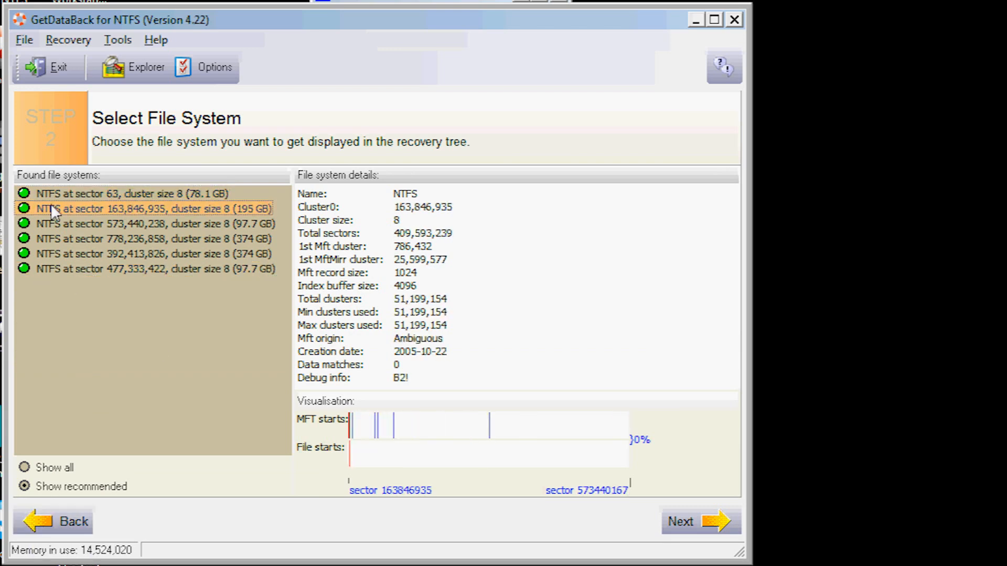
left_click(122, 193)
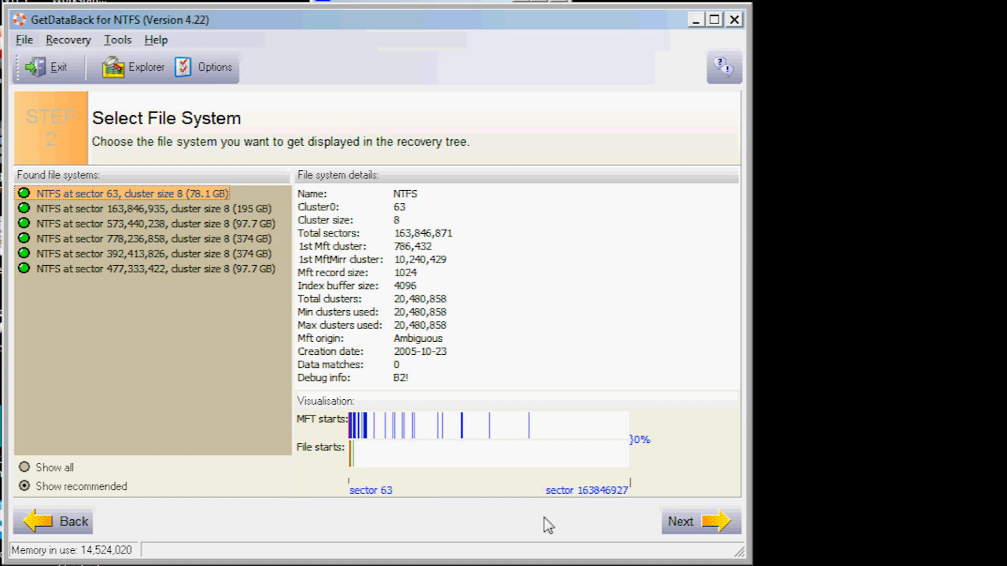
left_click(700, 522)
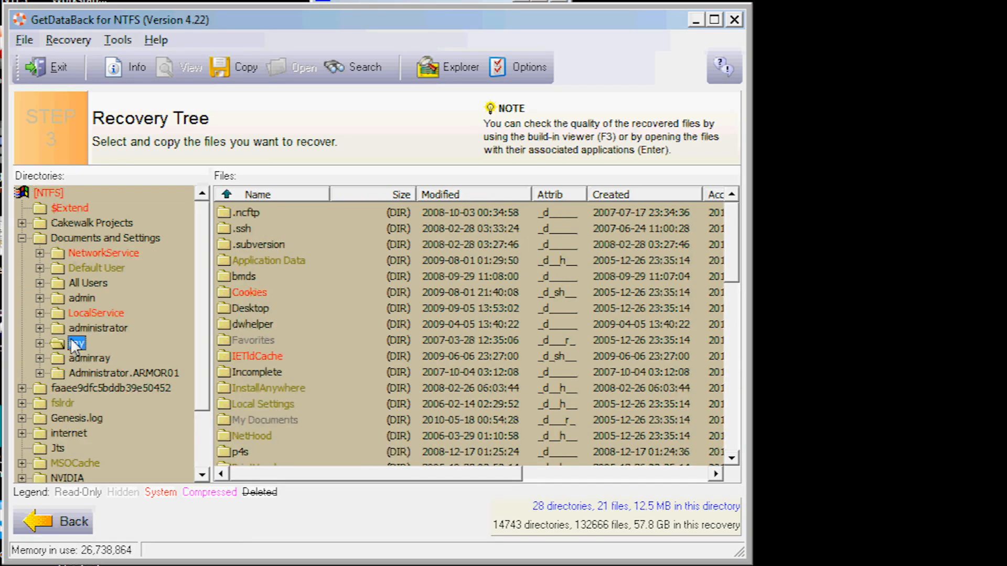
- Copy the ray user's My Documents folder out to D:\Recovery
left_click(120, 388)
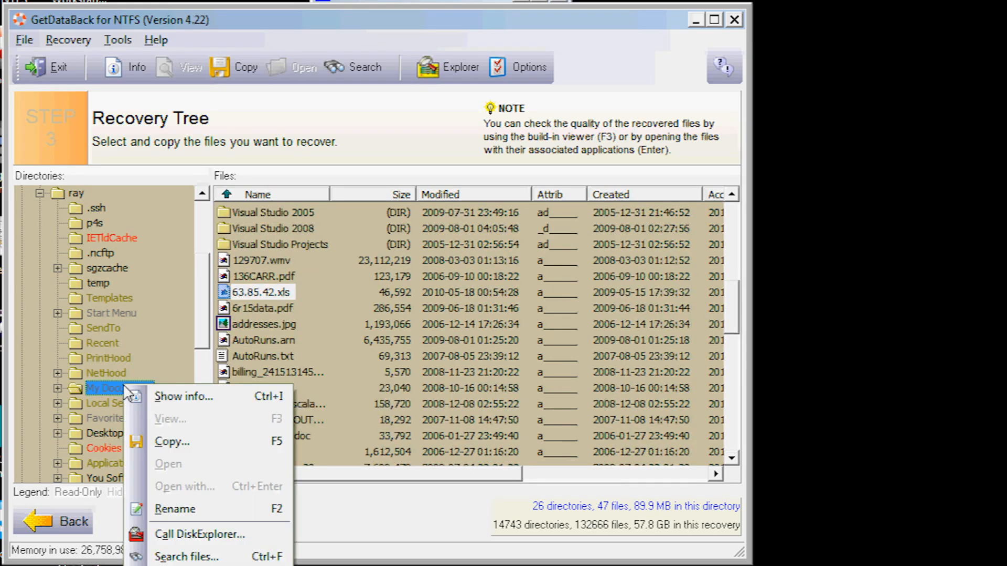
left_click(172, 441)
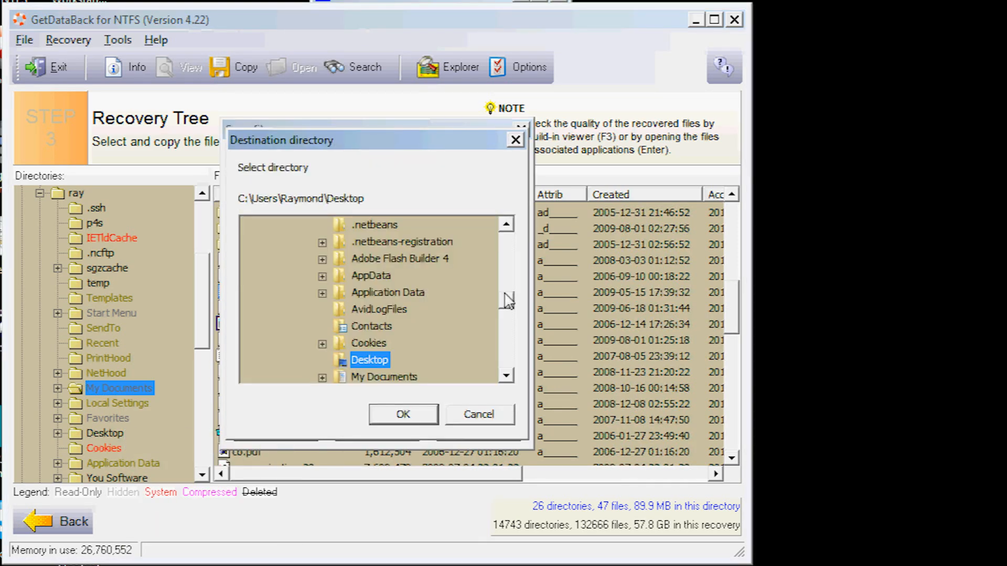
left_click(330, 258)
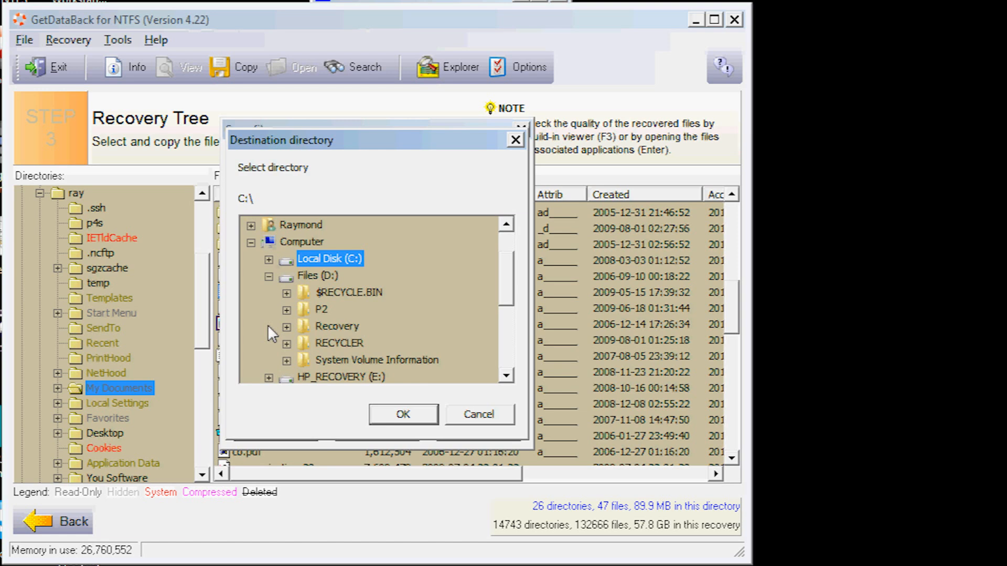
left_click(337, 326)
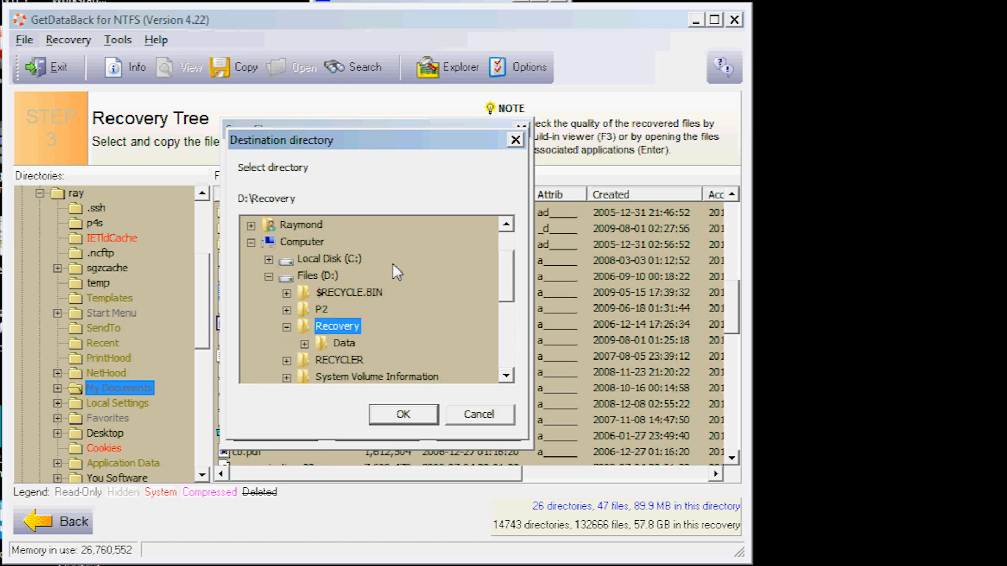
mouse_move(408, 423)
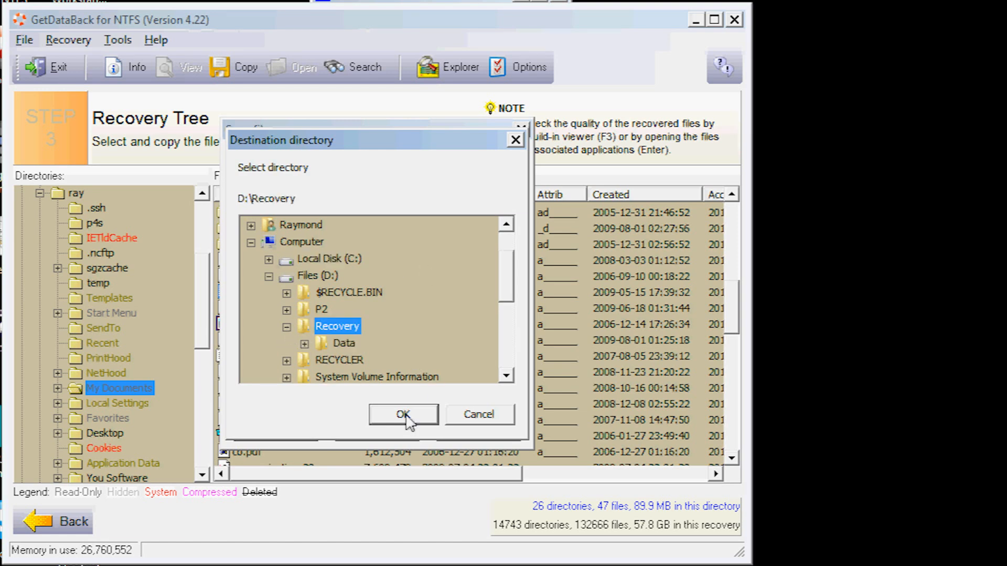
left_click(403, 415)
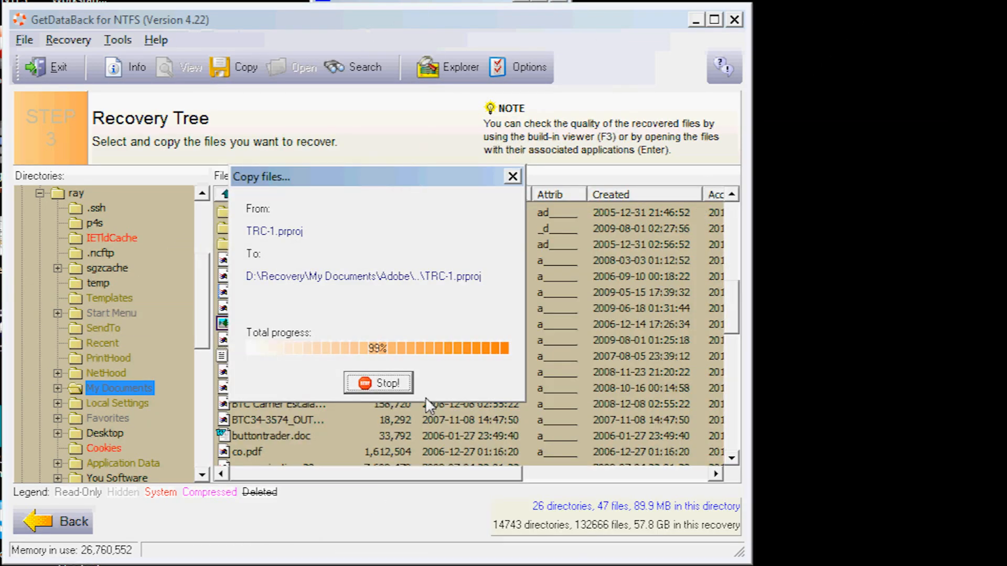